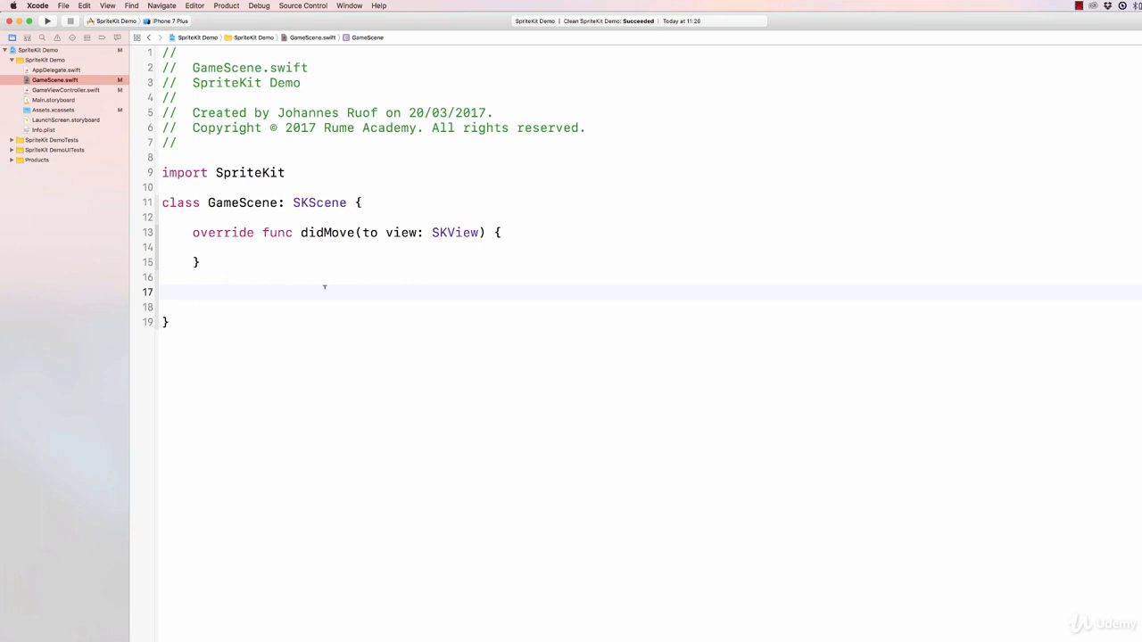
Step: Add an update(_:) override below didMove whose body is print("1")
{"action": "left_click", "coordinate": [193, 293]}
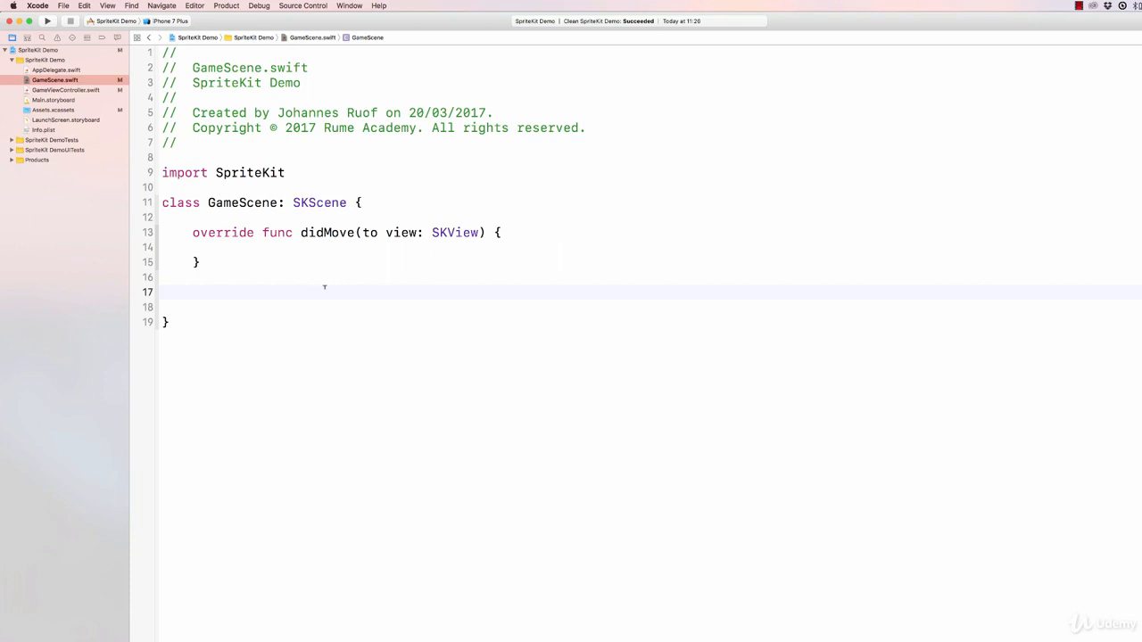
{"action": "type", "text": "upda"}
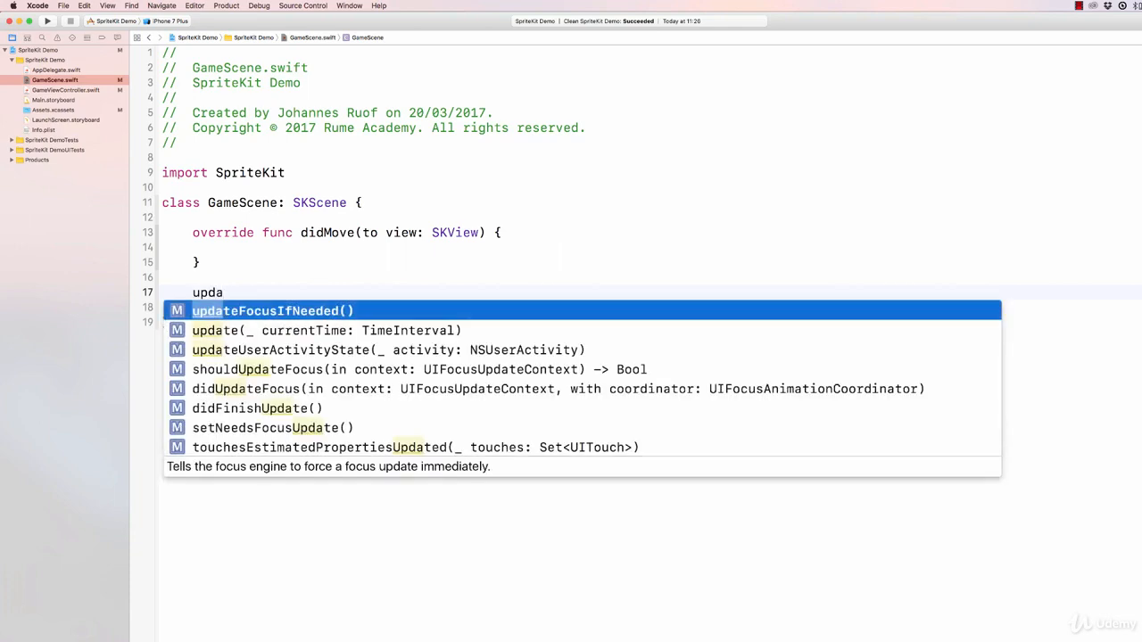
{"action": "type", "text": "t"}
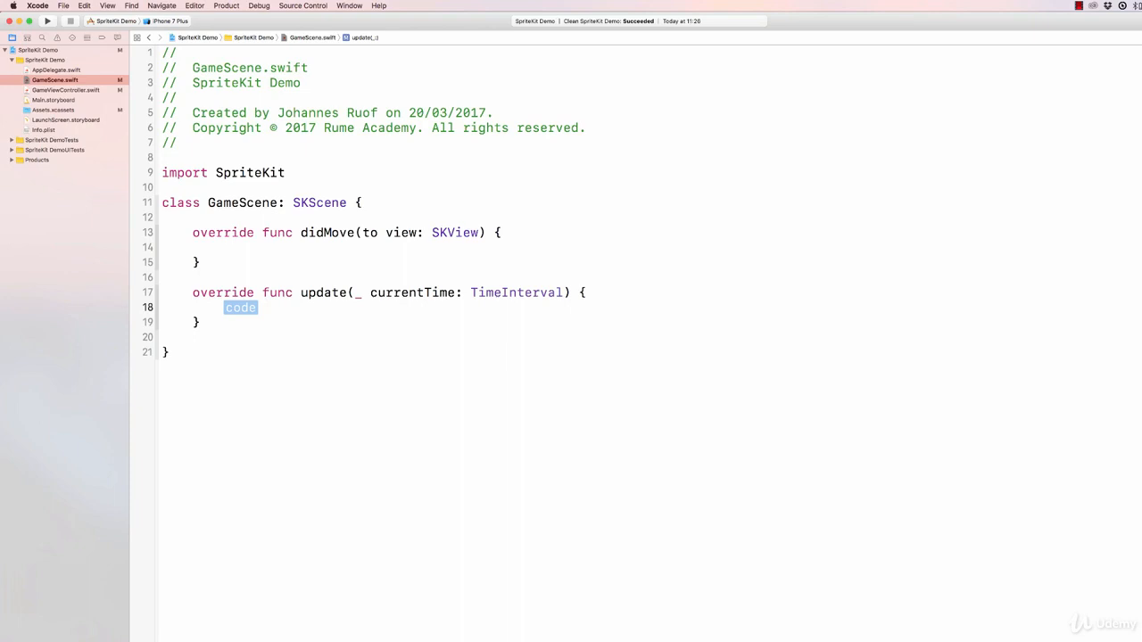
{"action": "type", "text": "print("}
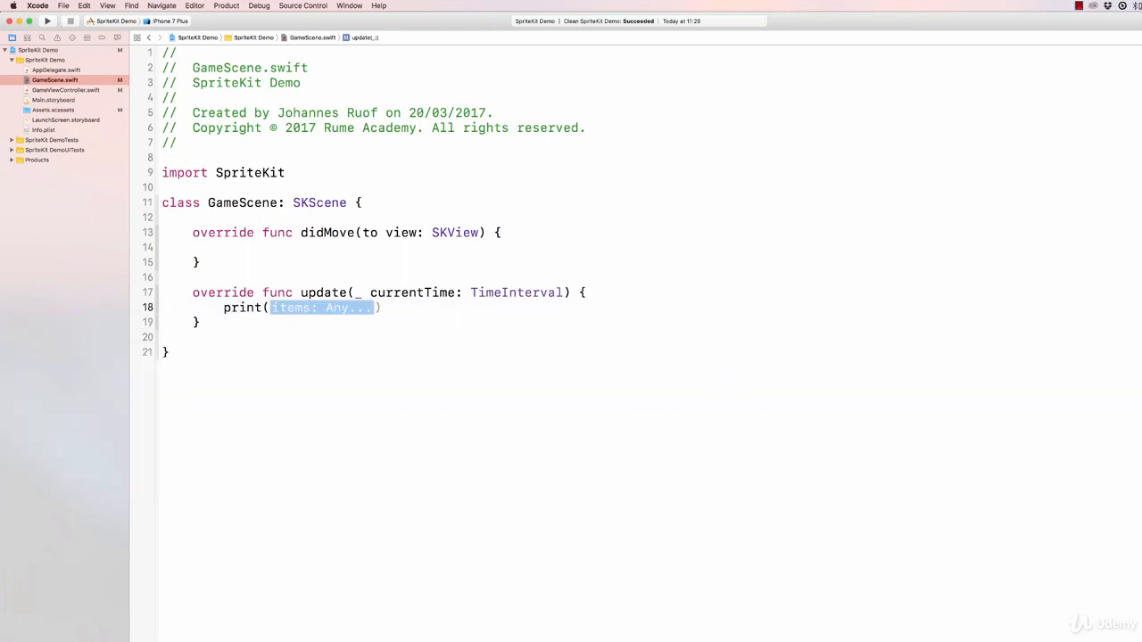
{"action": "type", "text": "\"1\""}
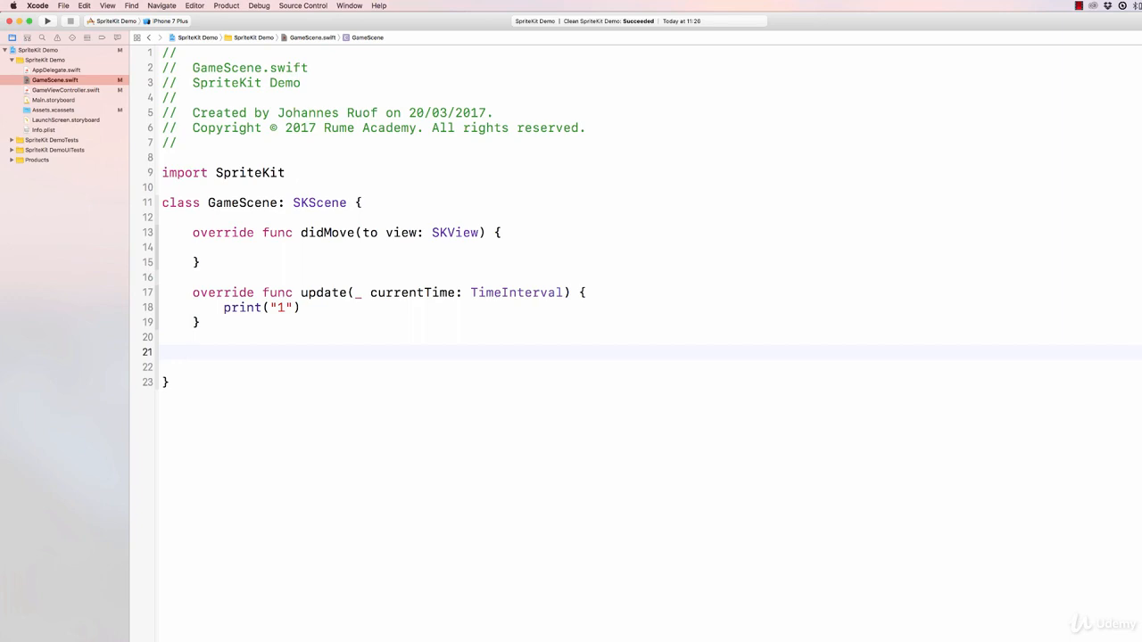
Step: Add a didEvaluateActions() override below update whose body is print("2")
{"action": "left_click", "coordinate": [193, 352]}
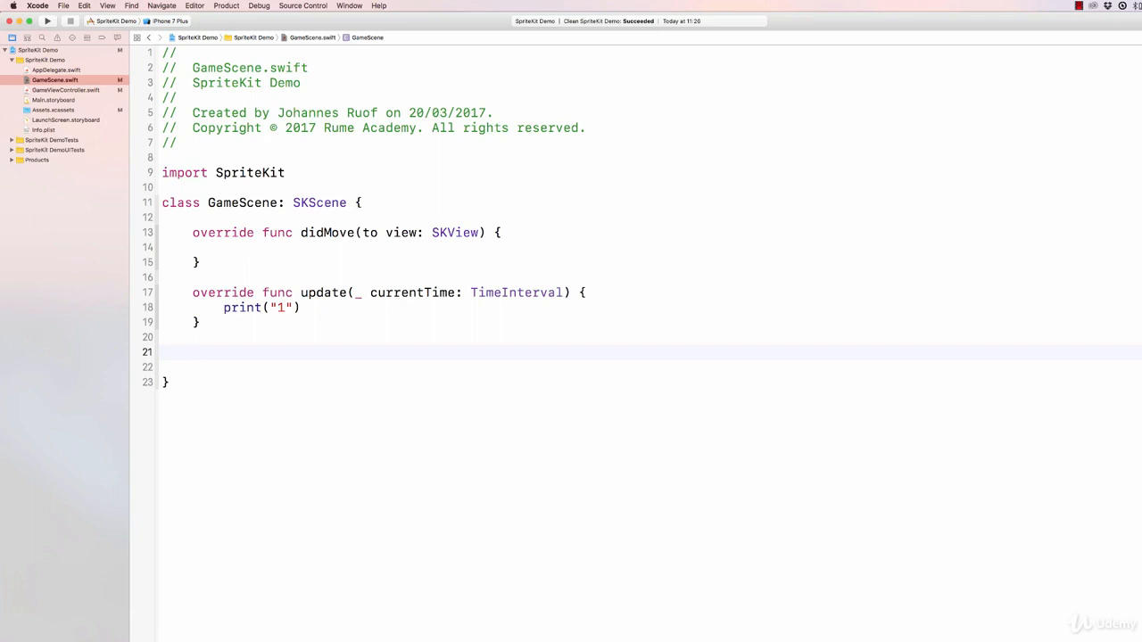
{"action": "left_click", "coordinate": [193, 352]}
{"action": "type", "text": "override func didEvaluateActions() {"}
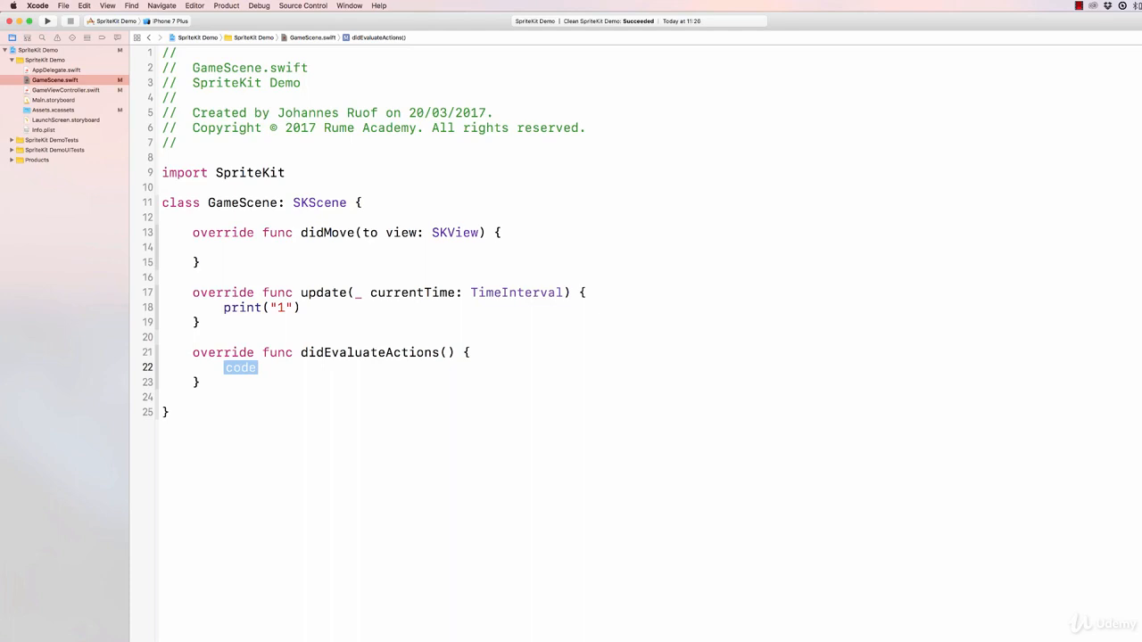
{"action": "type", "text": "print(\"\")"}
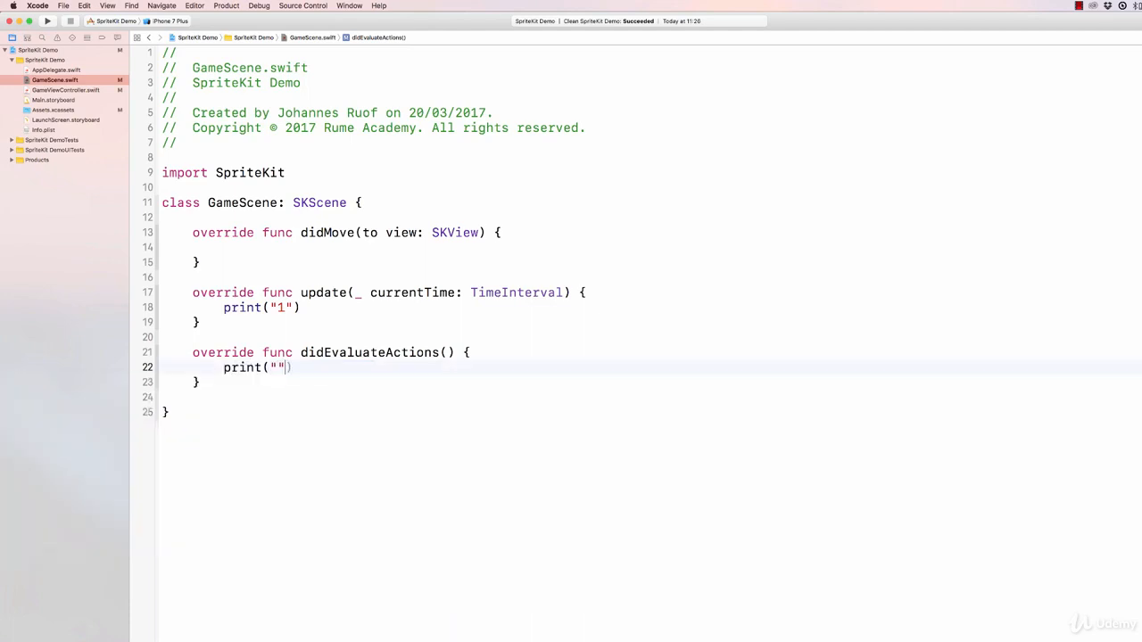
{"action": "type", "text": "2"}
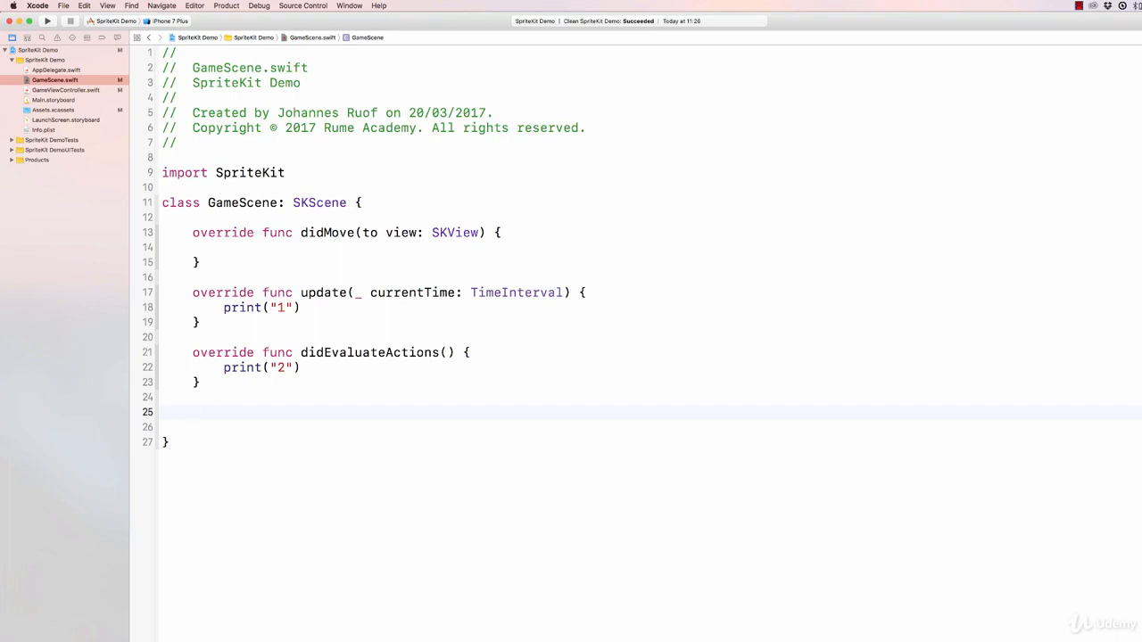
Step: Add a didSimulatePhysics() override whose body is print("3")
{"action": "type", "text": "didsu"}
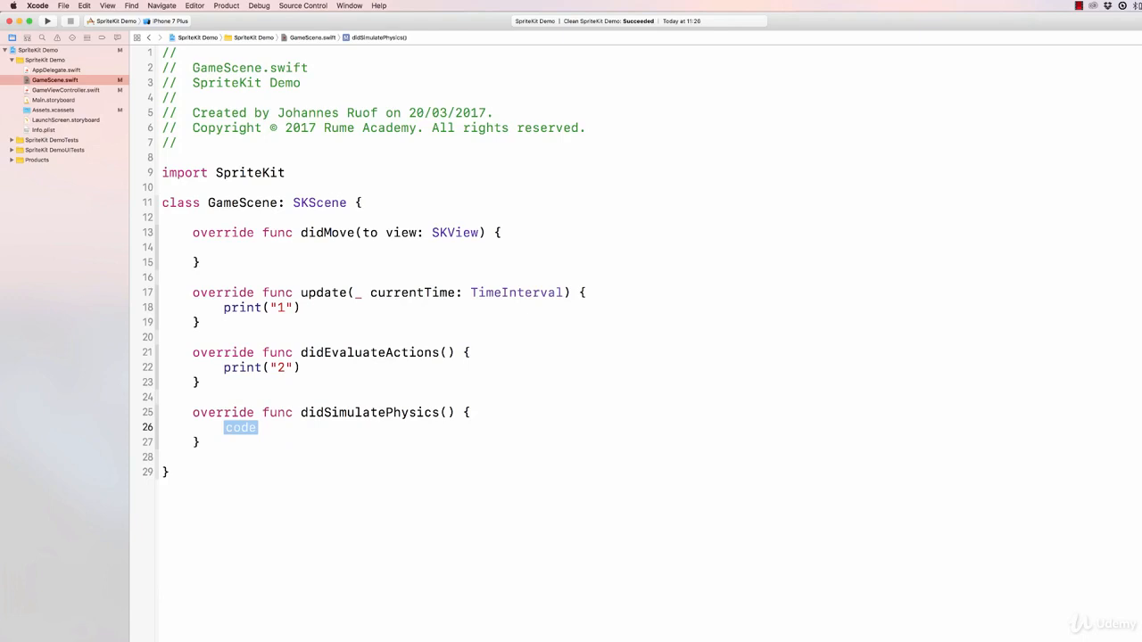
{"action": "type", "text": "print(\""}
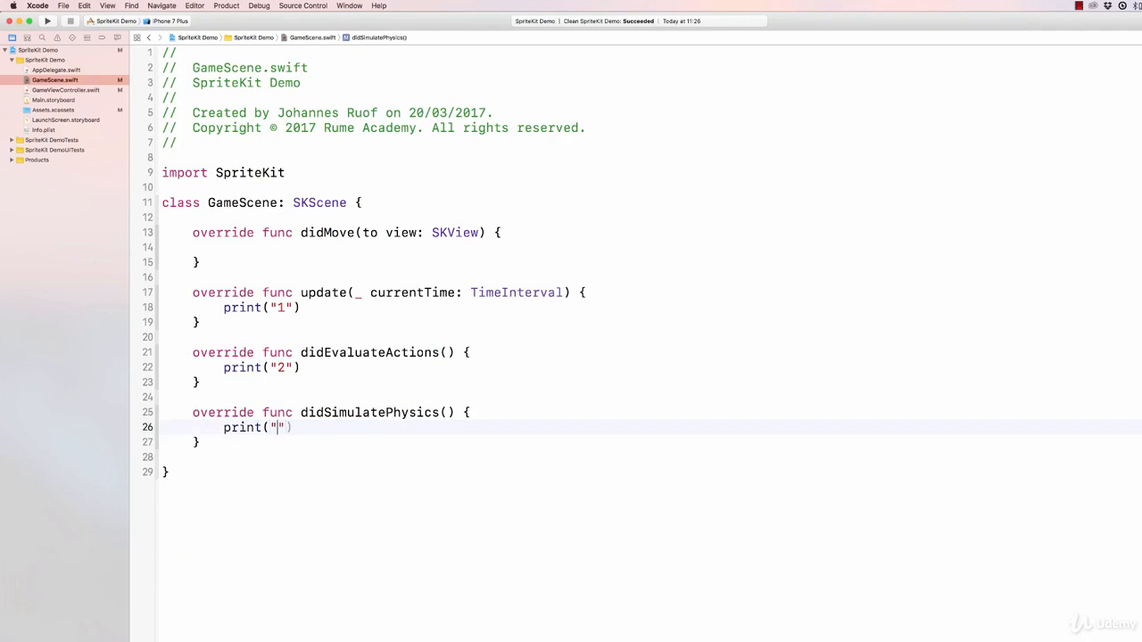
{"action": "type", "text": "3"}
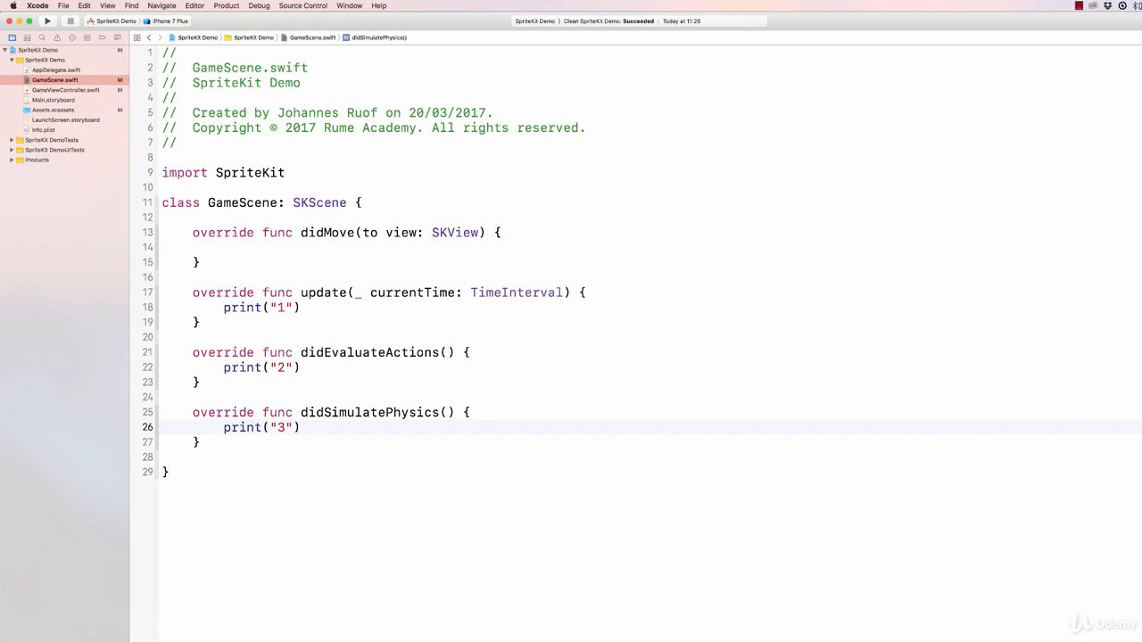
{"action": "left_click", "coordinate": [200, 442]}
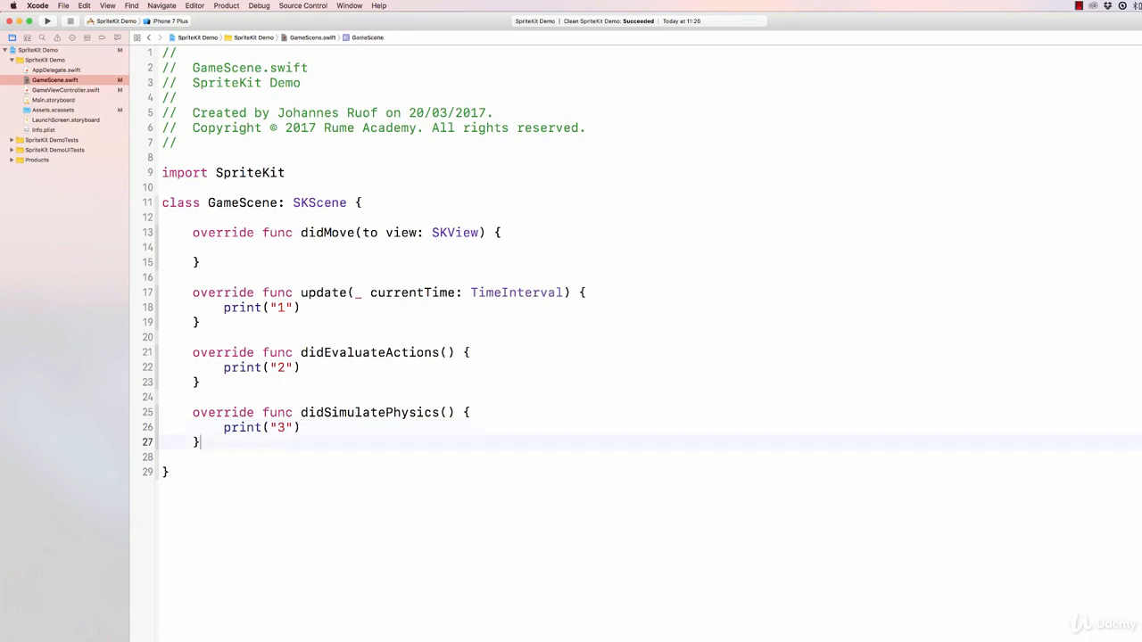
Step: Add a didApplyConstraints() override whose body is print("4")
{"action": "key", "text": "Return"}
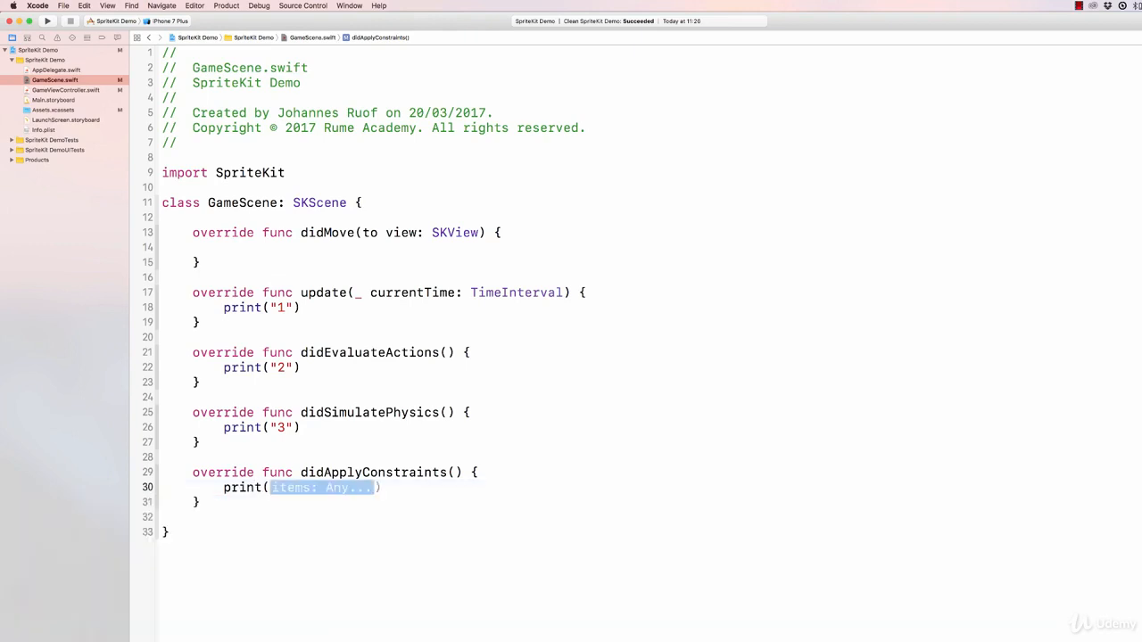
{"action": "type", "text": "\"\""}
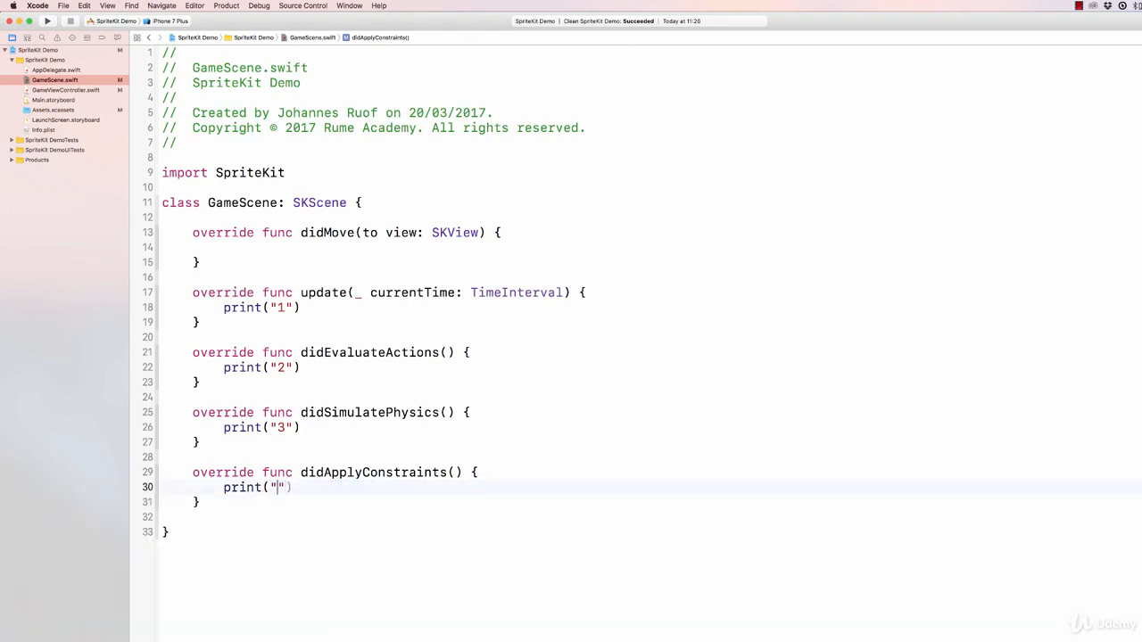
{"action": "type", "text": "4"}
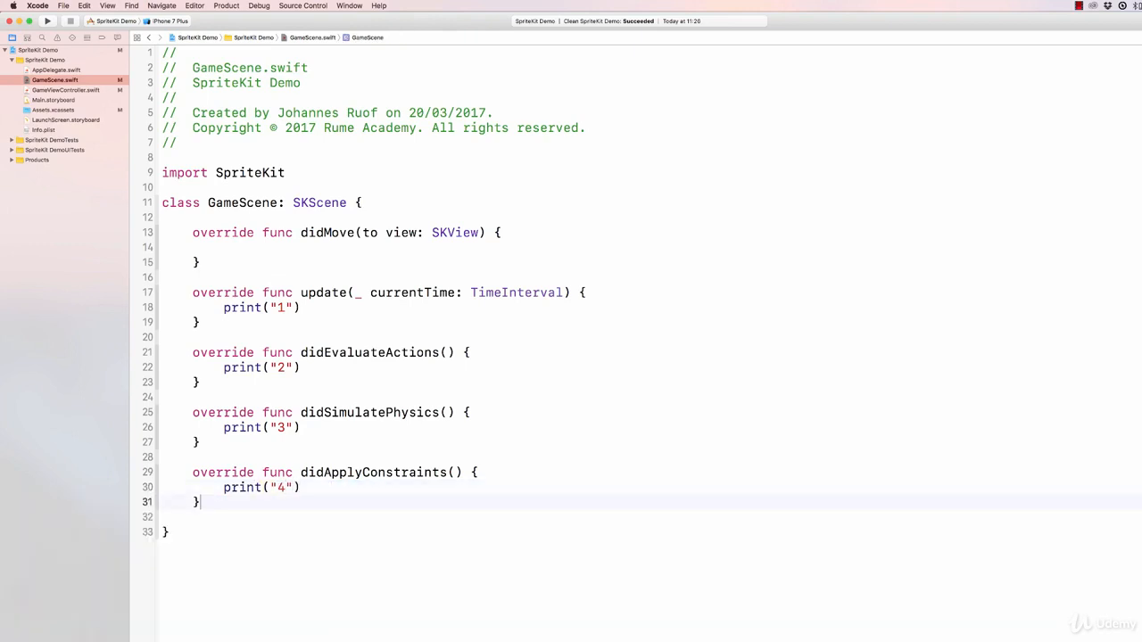
{"action": "key", "text": "Return"}
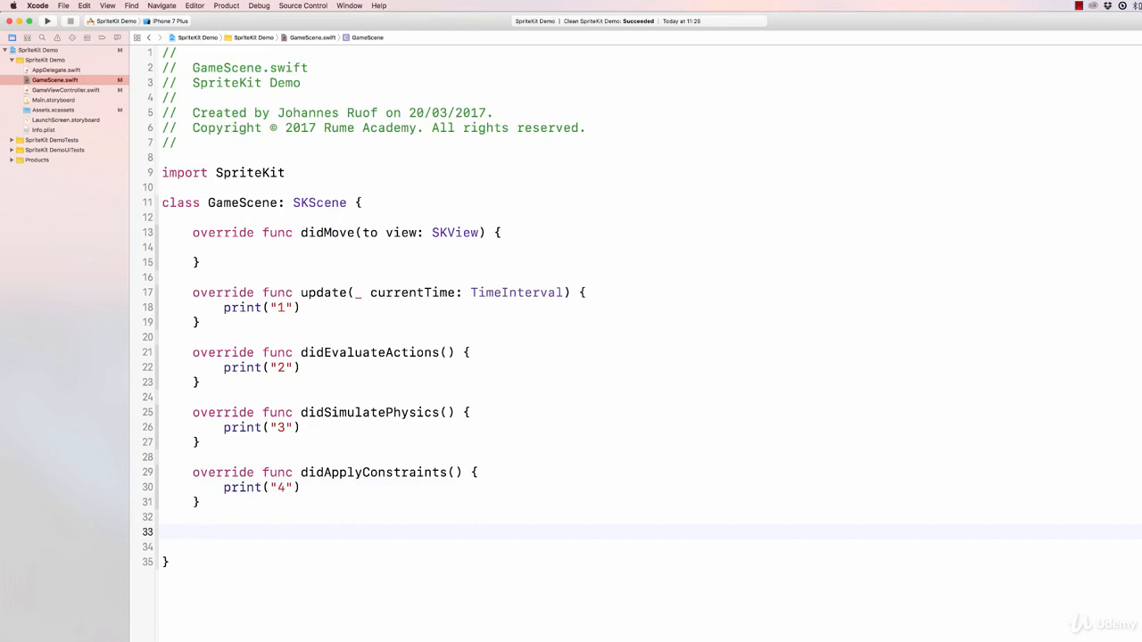
Step: Add a didFinishUpdate() override whose body is print("5")
{"action": "left_click", "coordinate": [193, 532]}
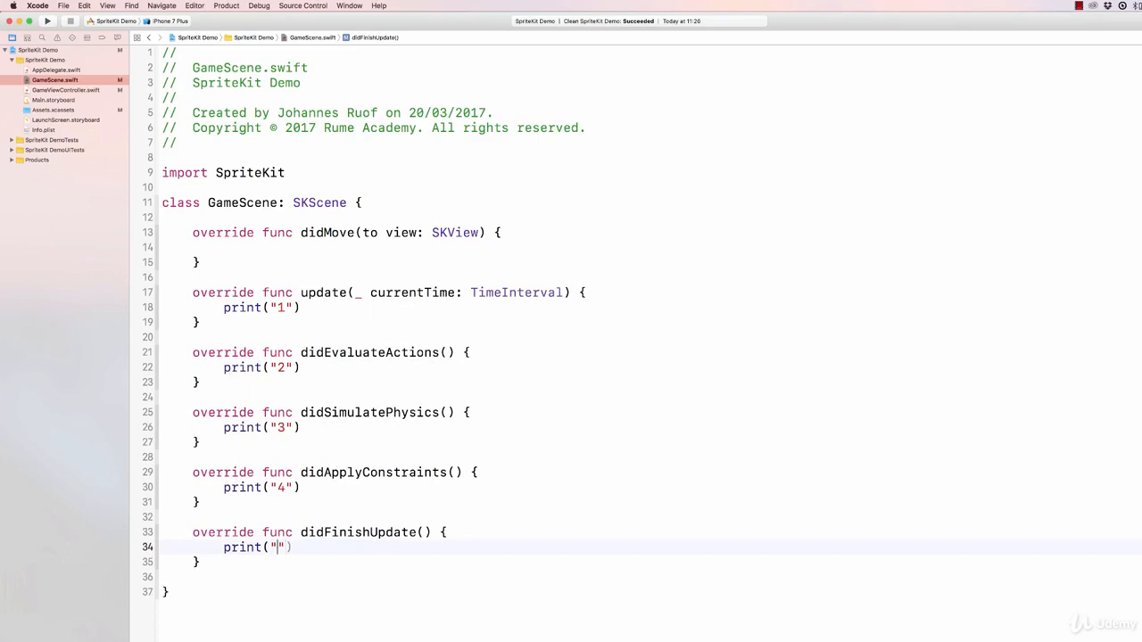
{"action": "type", "text": "5\")"}
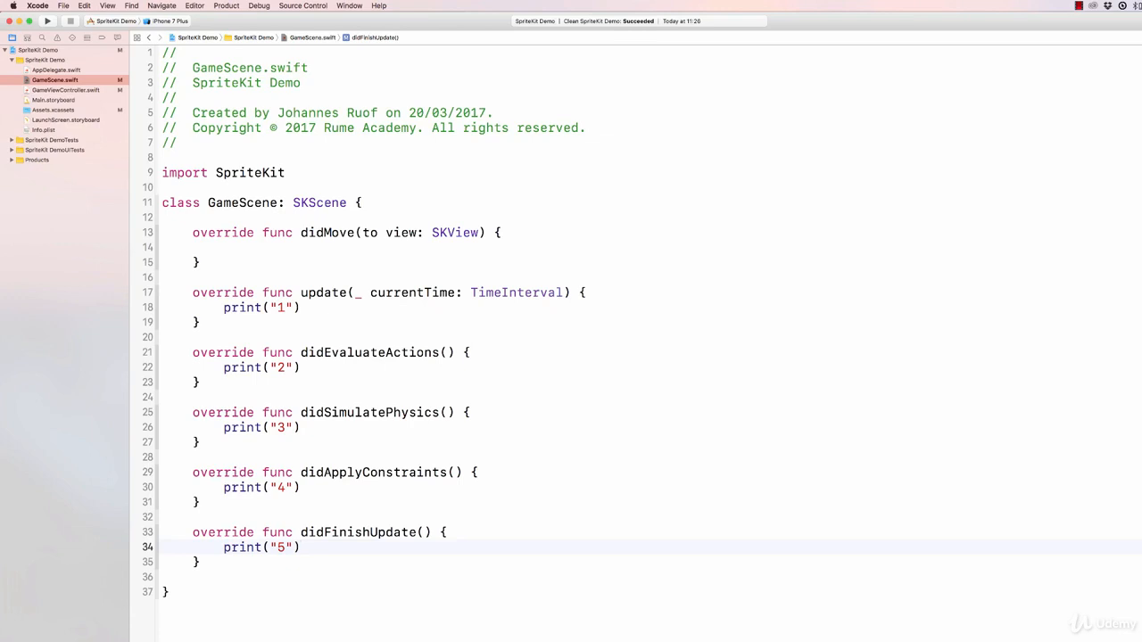
{"action": "left_click", "coordinate": [301, 546]}
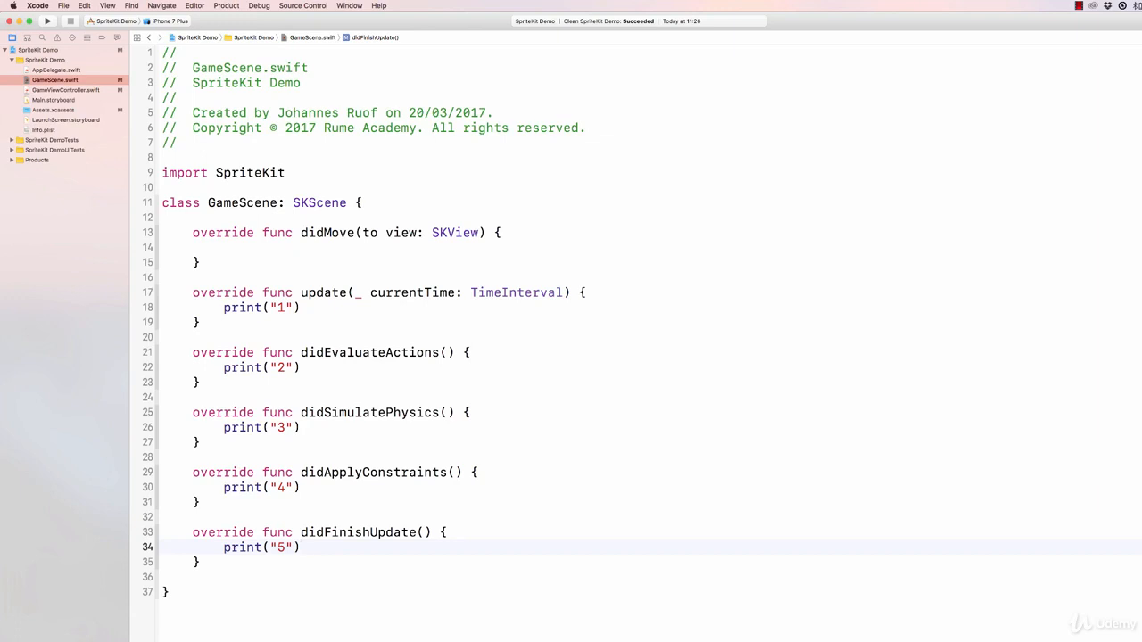
{"action": "left_click", "coordinate": [300, 546]}
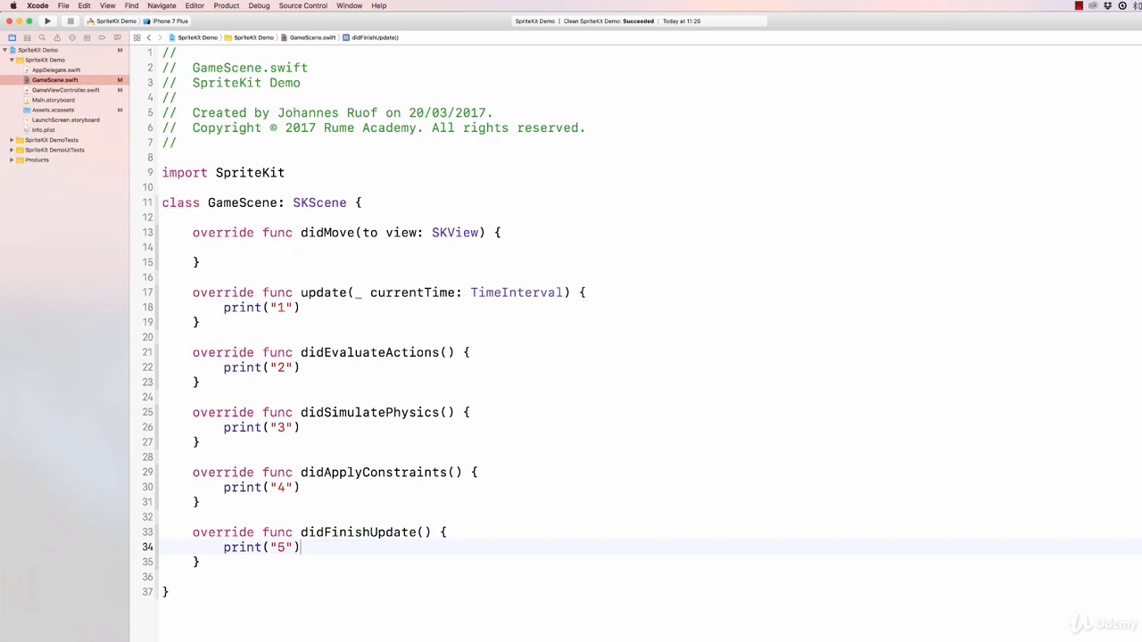
{"action": "mouse_move", "coordinate": [480, 526]}
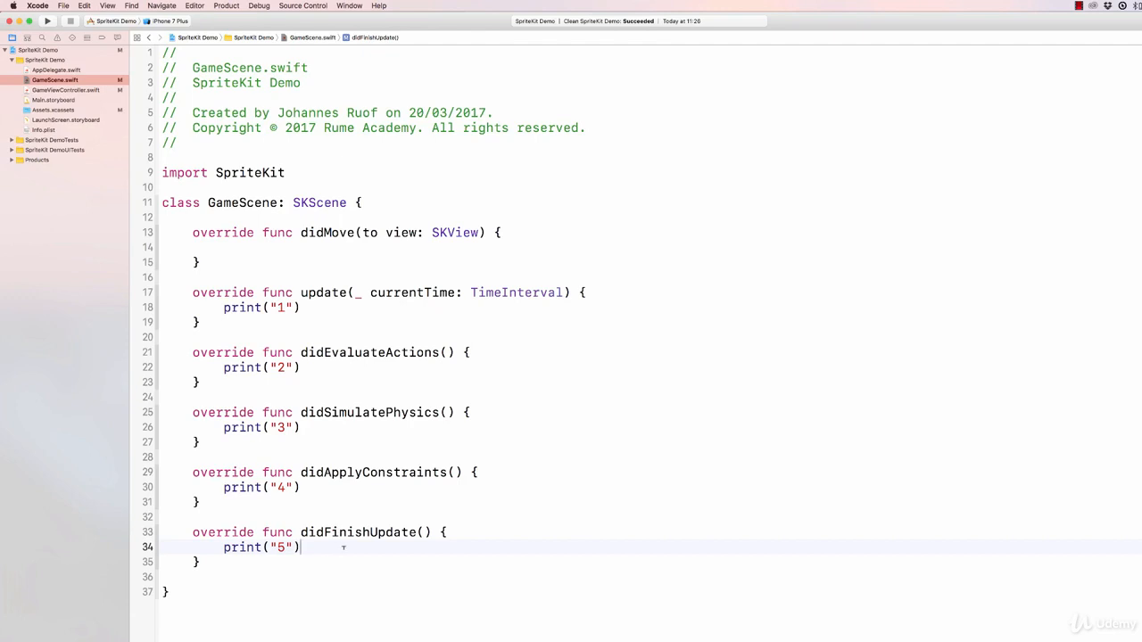
Step: Add isPaused = true on a new line after print("5") in didFinishUpdate
{"action": "key", "text": "enter"}
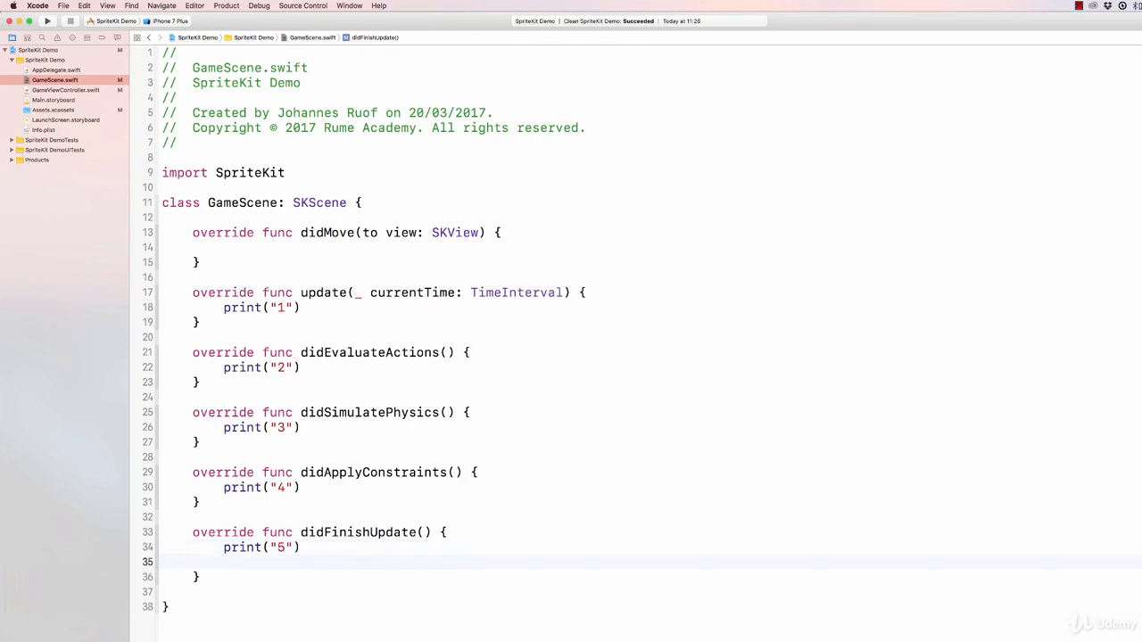
{"action": "left_click", "coordinate": [225, 562]}
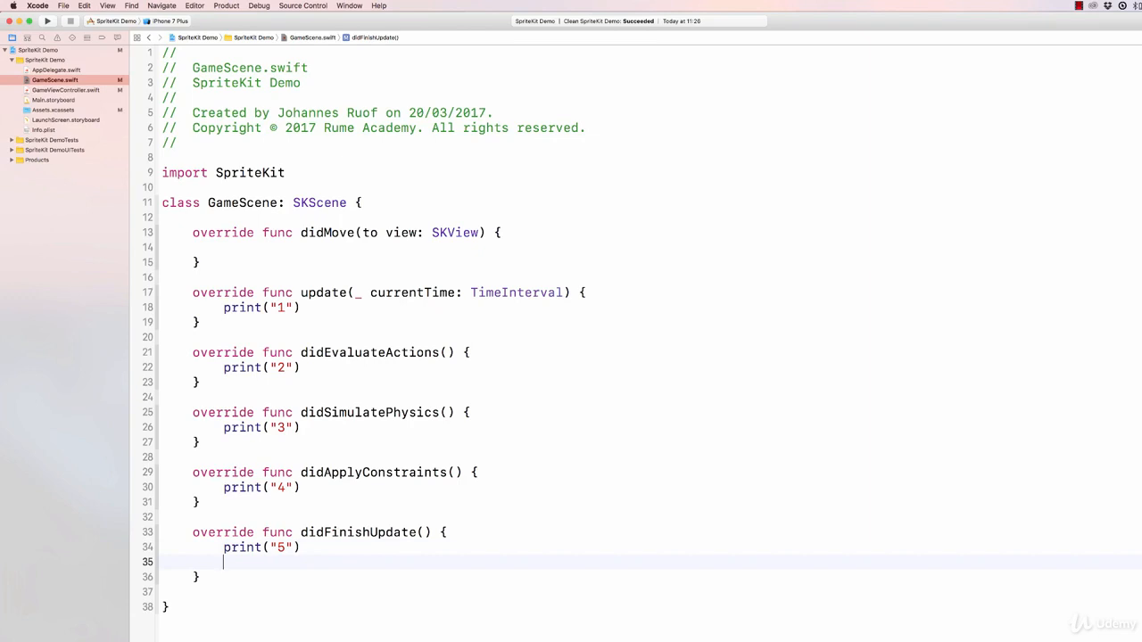
{"action": "type", "text": "pau"}
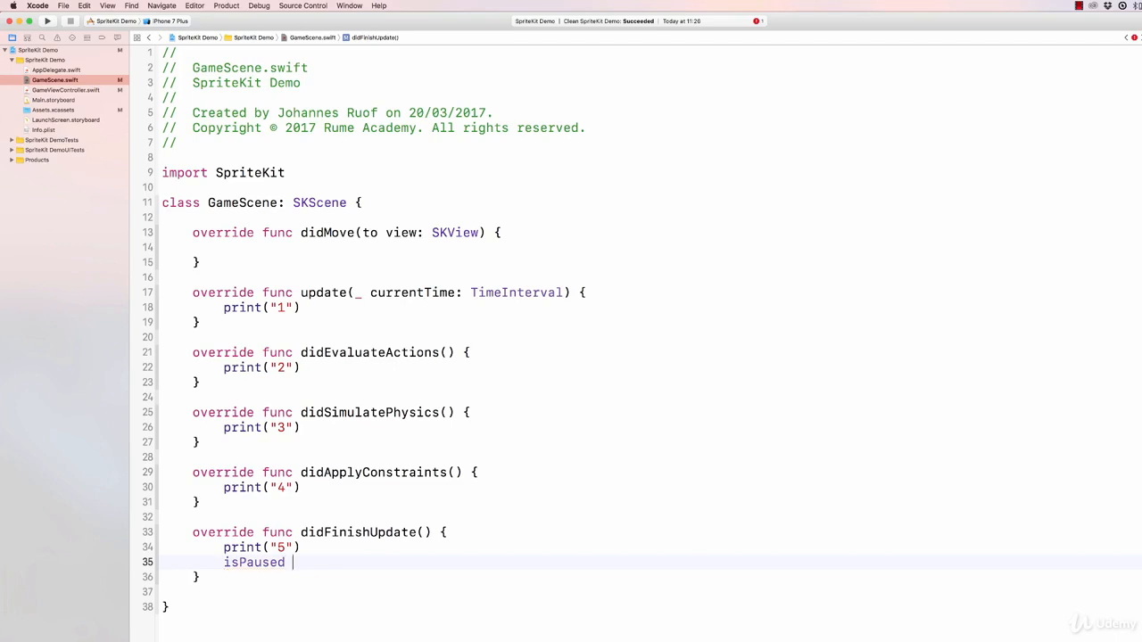
{"action": "type", "text": "= true"}
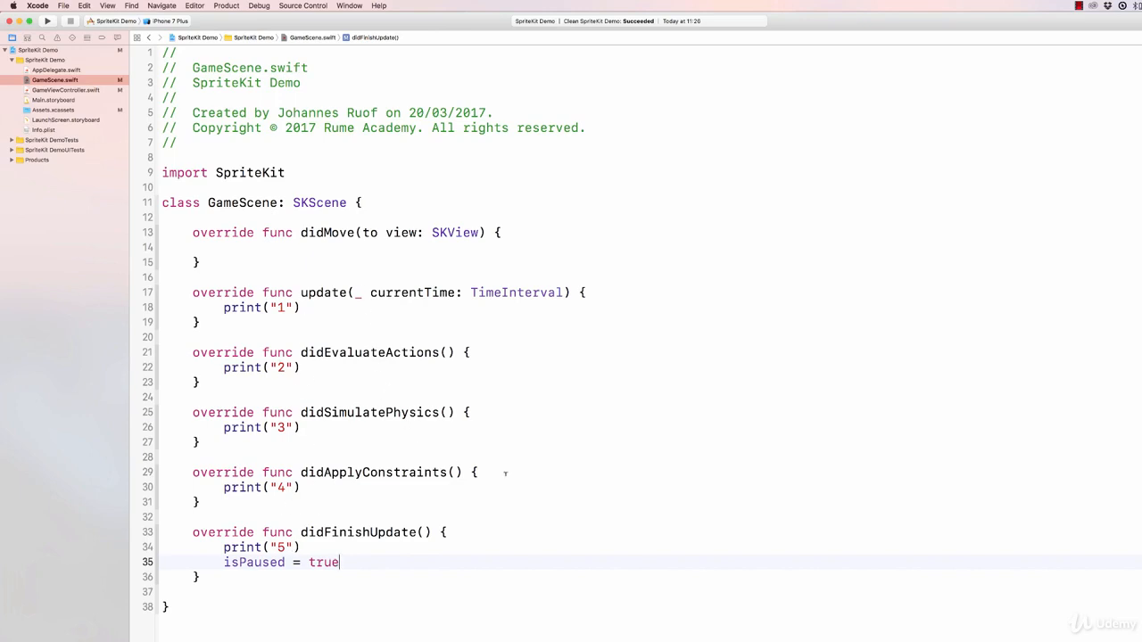
Step: Build and run the SpriteKit Demo on the iPhone 7 Plus simulator
{"action": "left_click", "coordinate": [47, 37]}
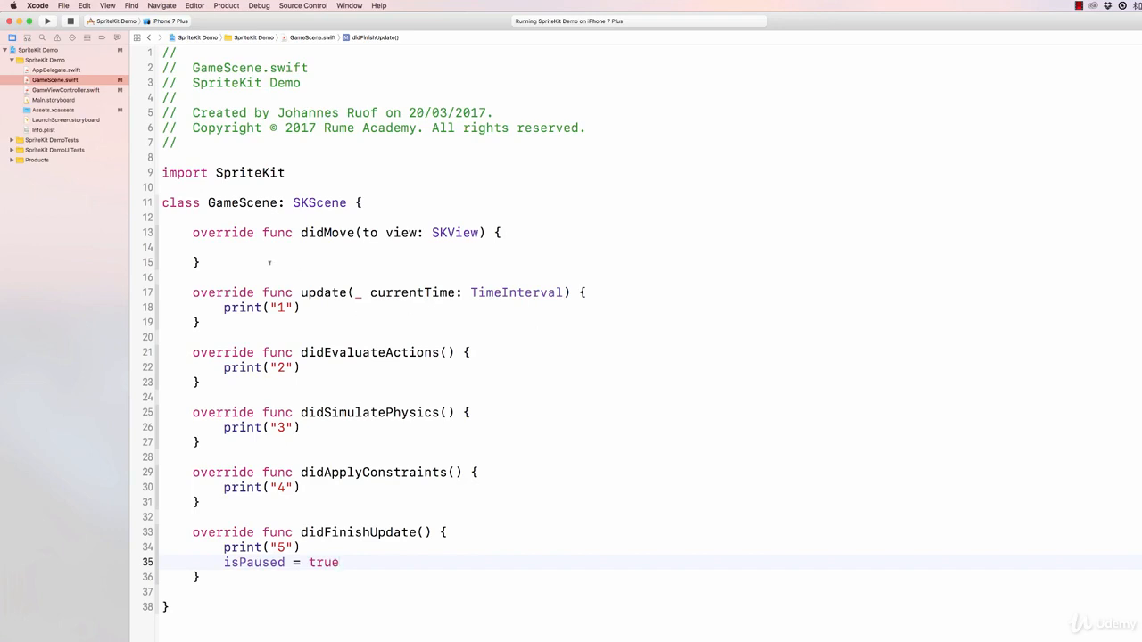
{"action": "mouse_move", "coordinate": [564, 348]}
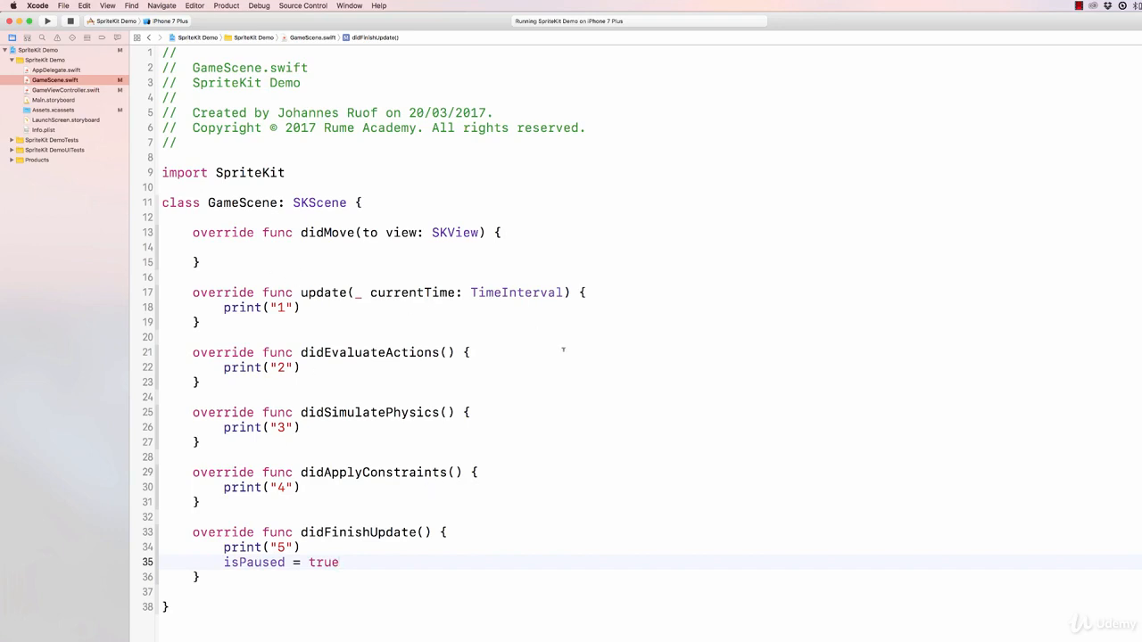